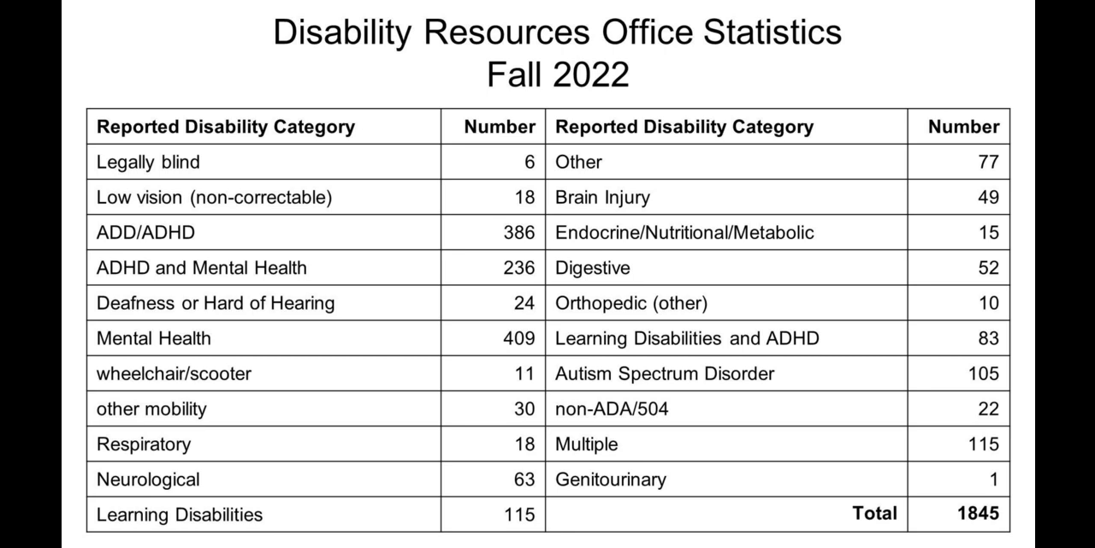
key("Right")
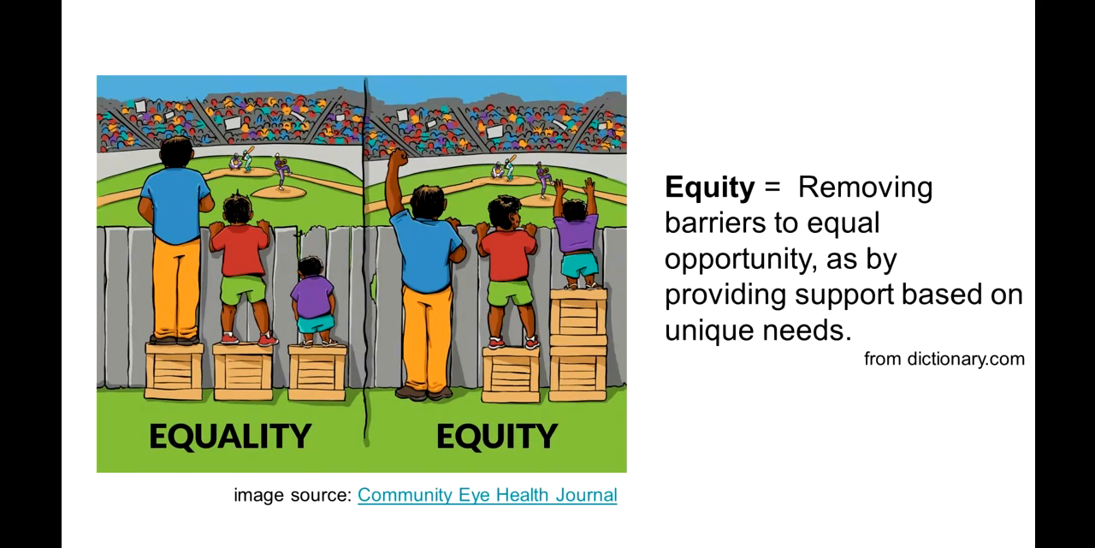